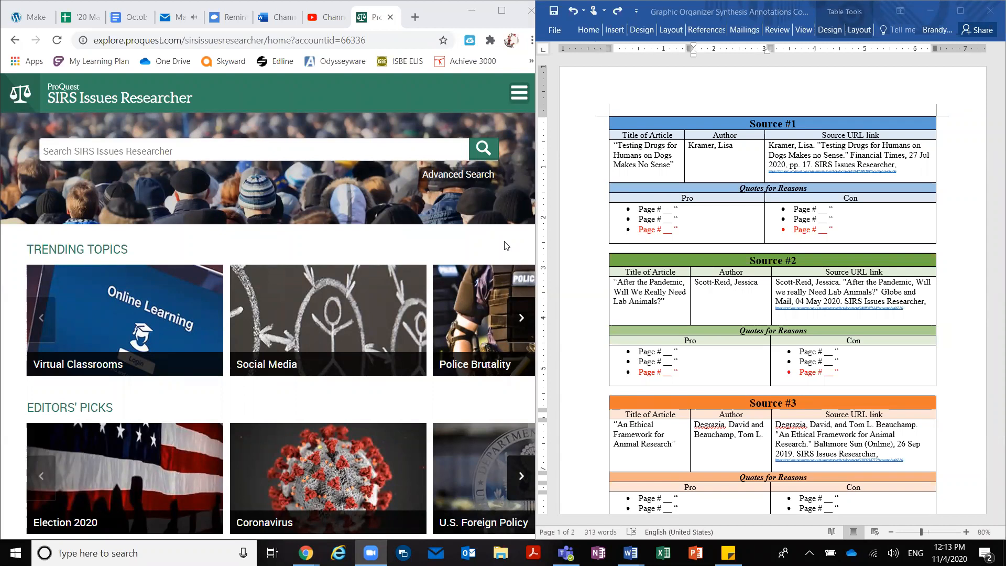
mouse_move(495, 111)
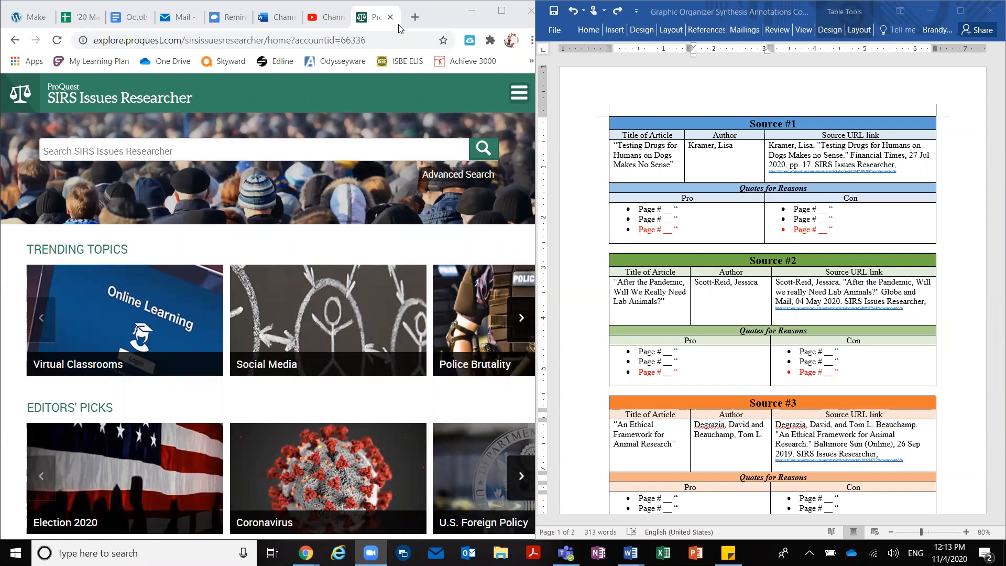
mouse_move(74, 266)
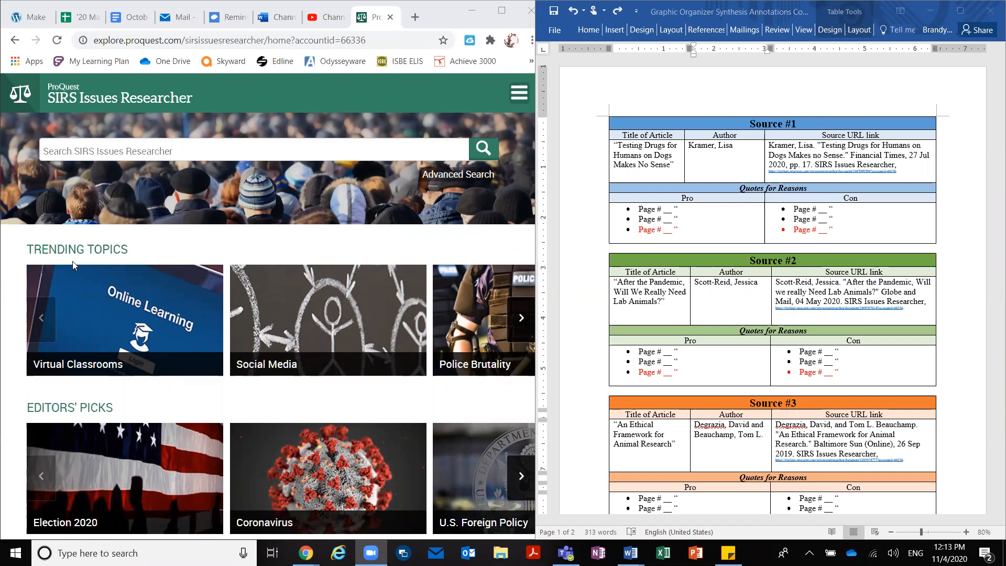
mouse_move(208, 142)
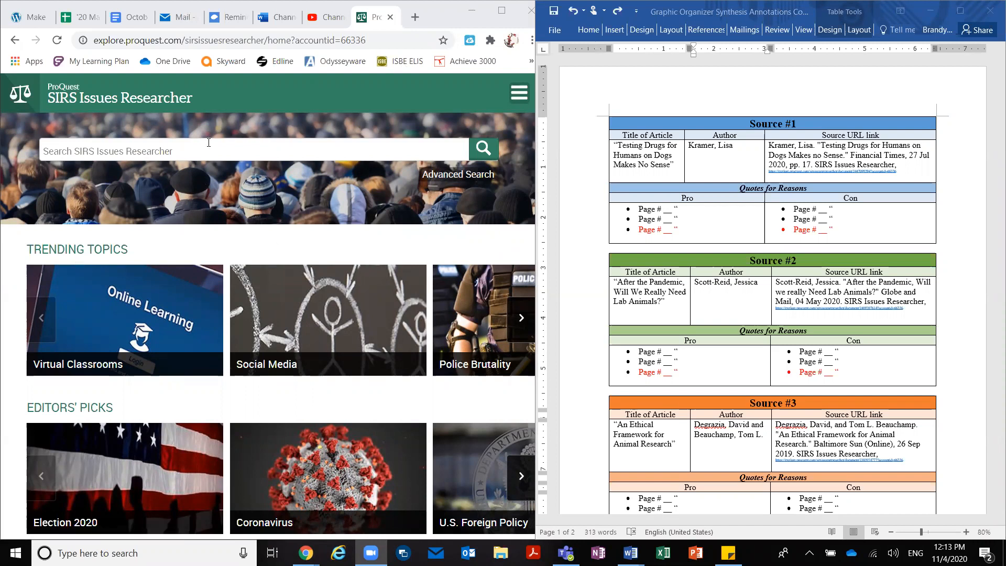
mouse_move(261, 141)
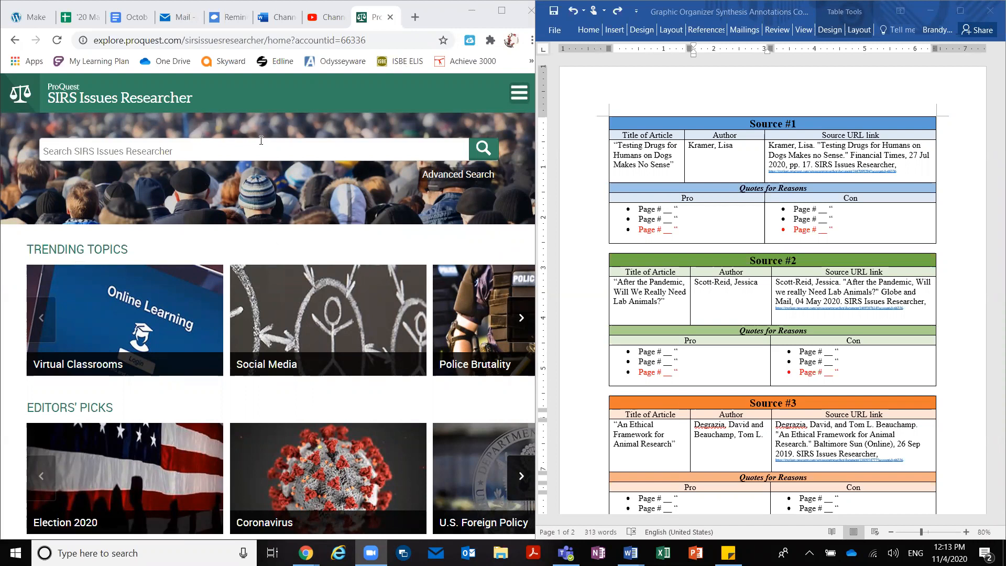
Step: Open the Animal Experimentation leading issue from the Ethics topic category
scroll(down, 3)
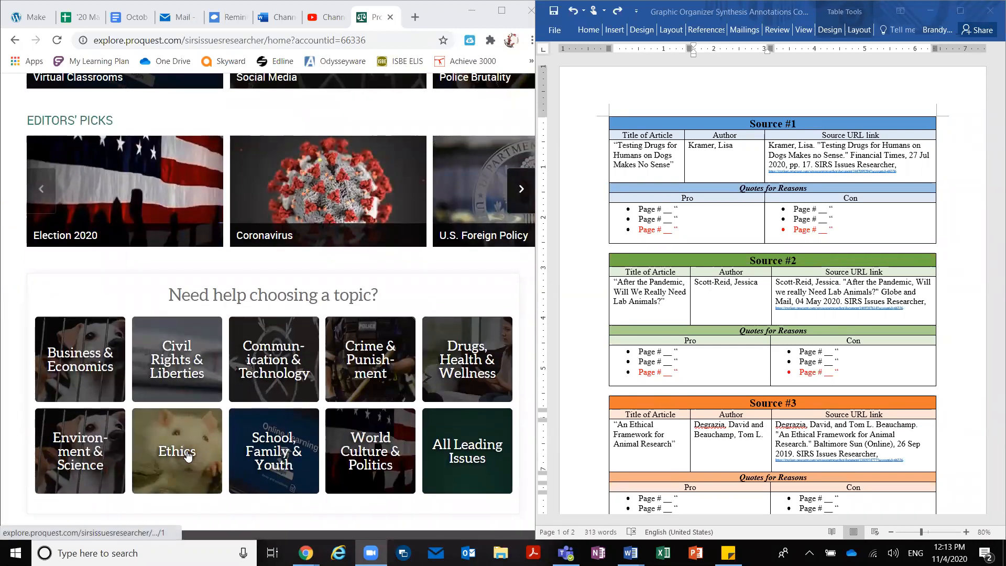
click(177, 450)
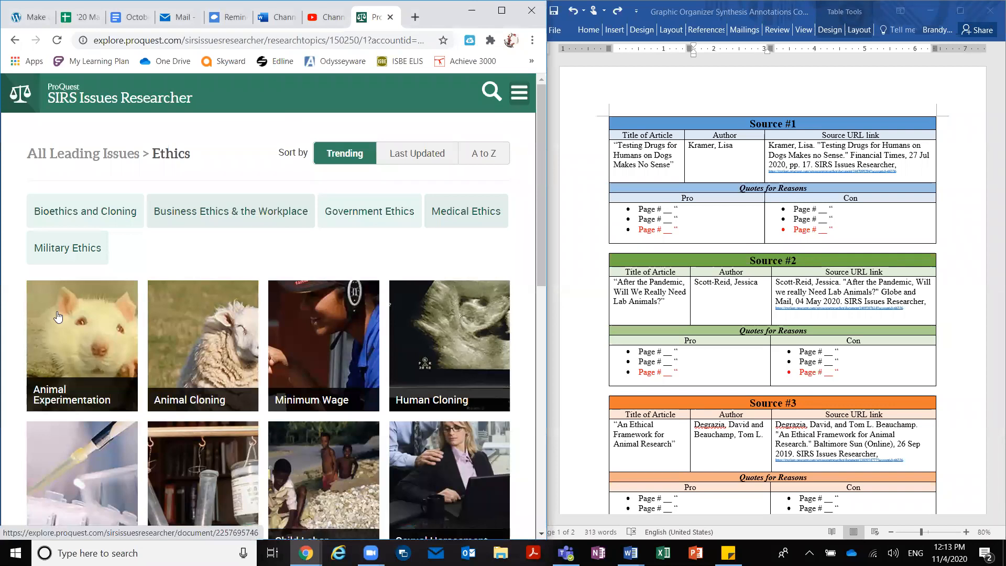
click(59, 317)
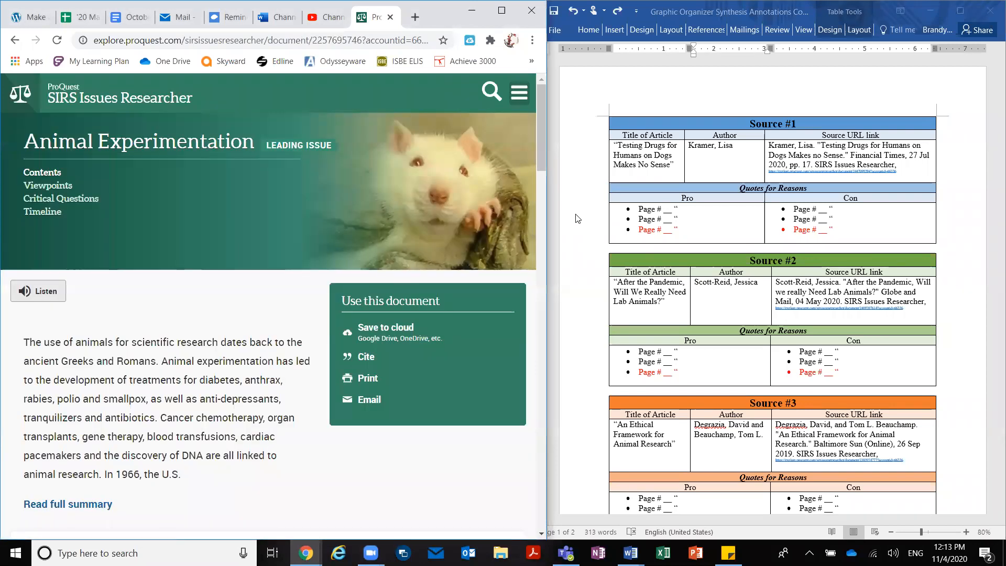
mouse_move(665, 223)
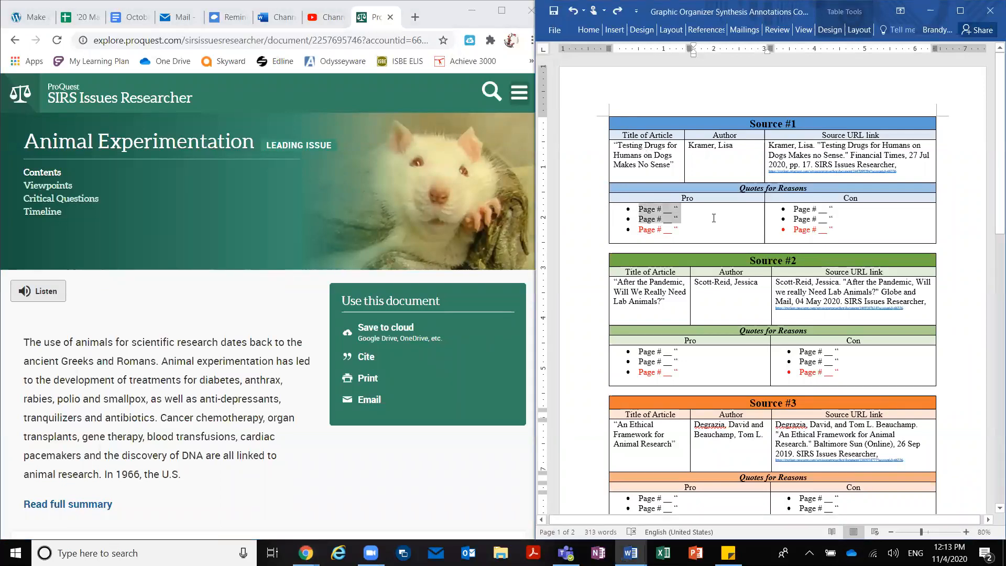
Step: Note the Source #1 Pro bullets to fill, then scroll to the Viewpoint 1 and 2 article lists
click(834, 219)
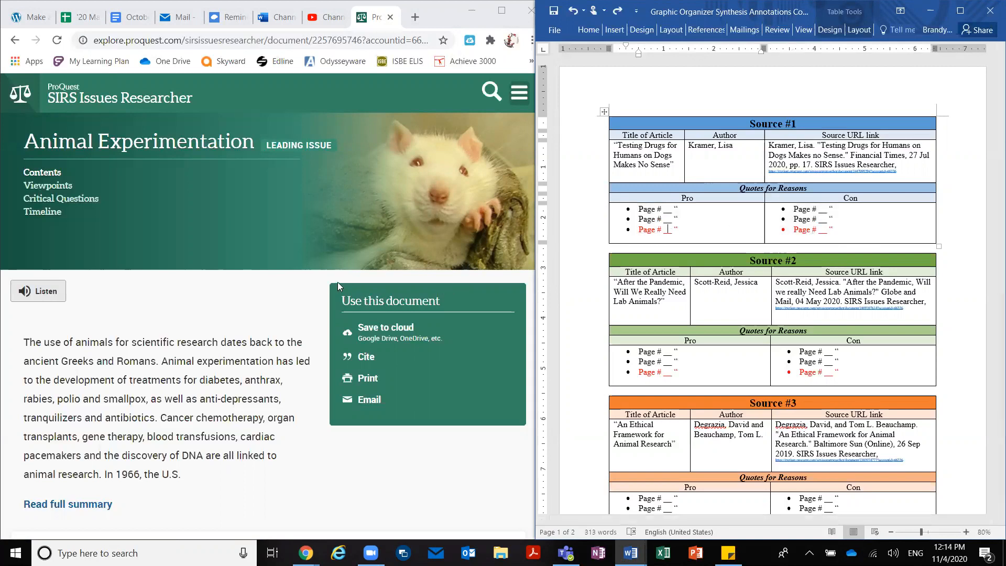
scroll(down, 3)
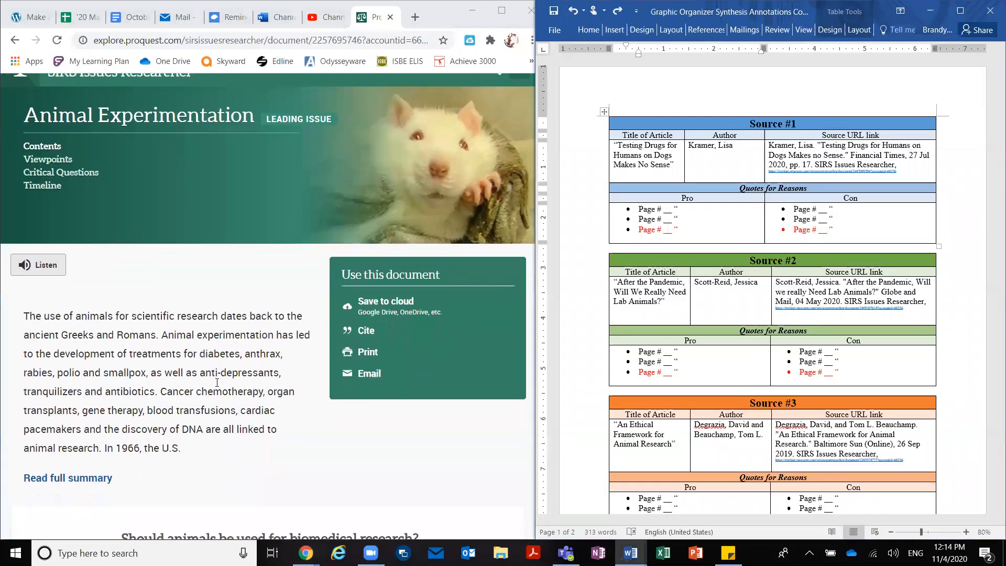
scroll(down, 3)
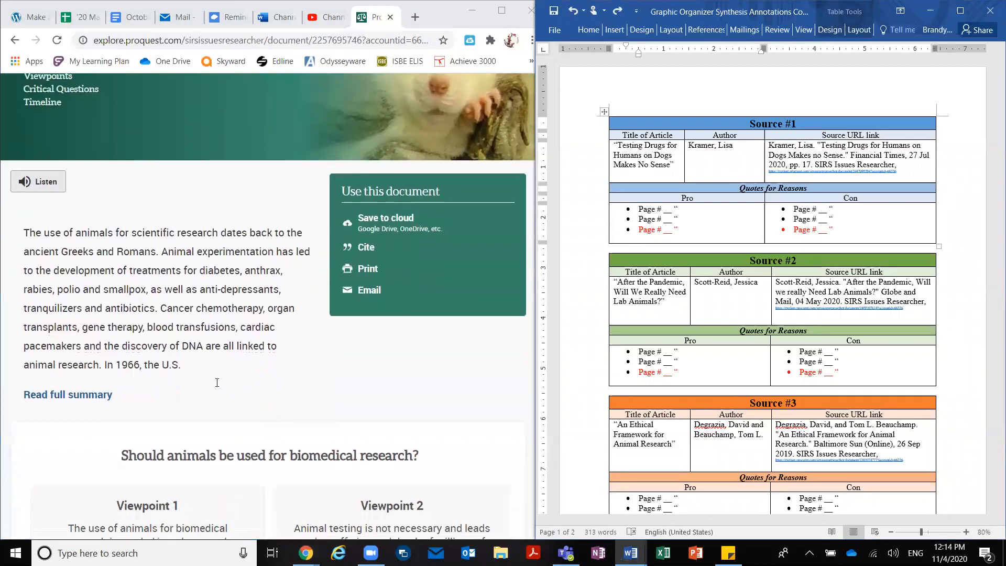
scroll(down, 3)
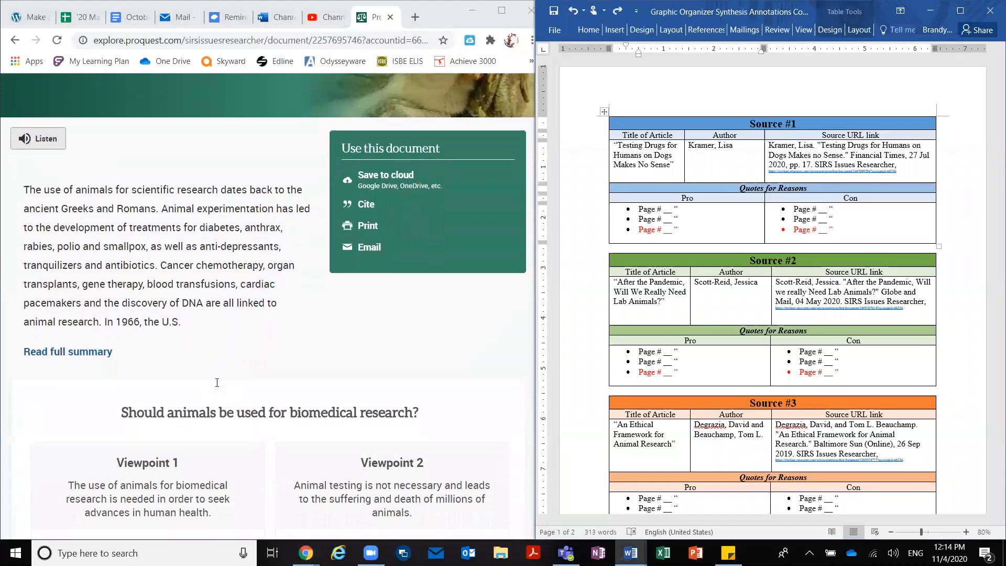
scroll(down, 3)
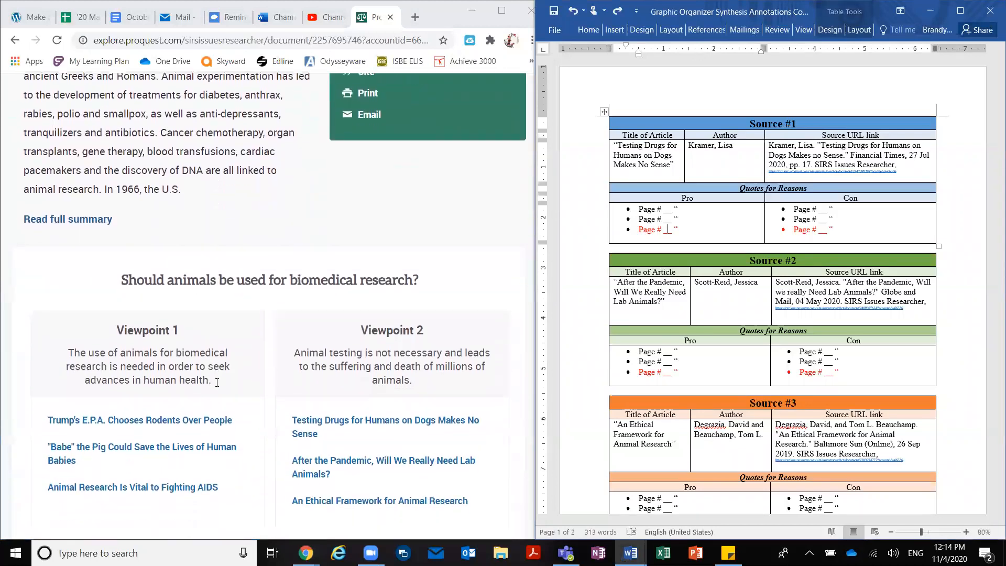
scroll(up, 3)
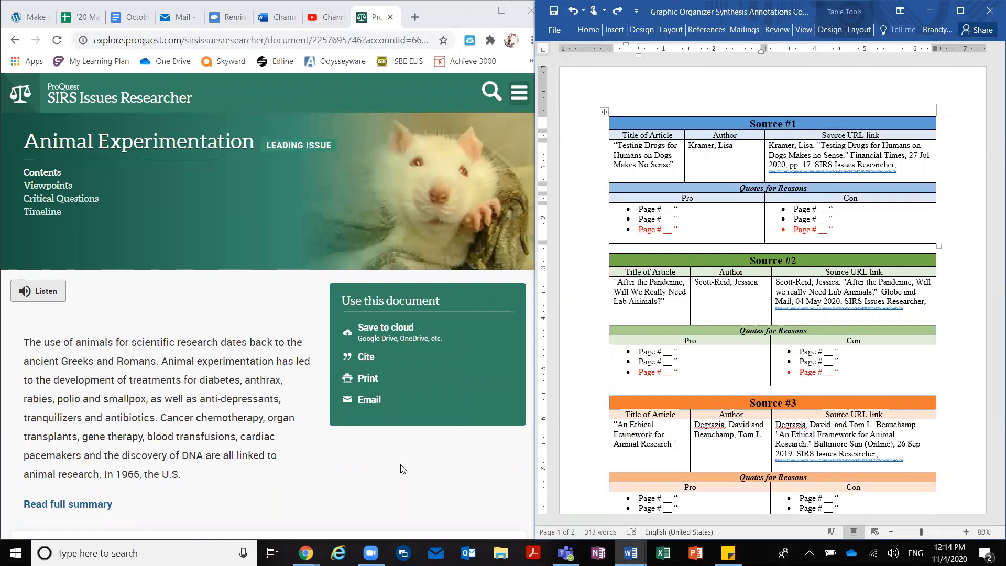
scroll(down, 3)
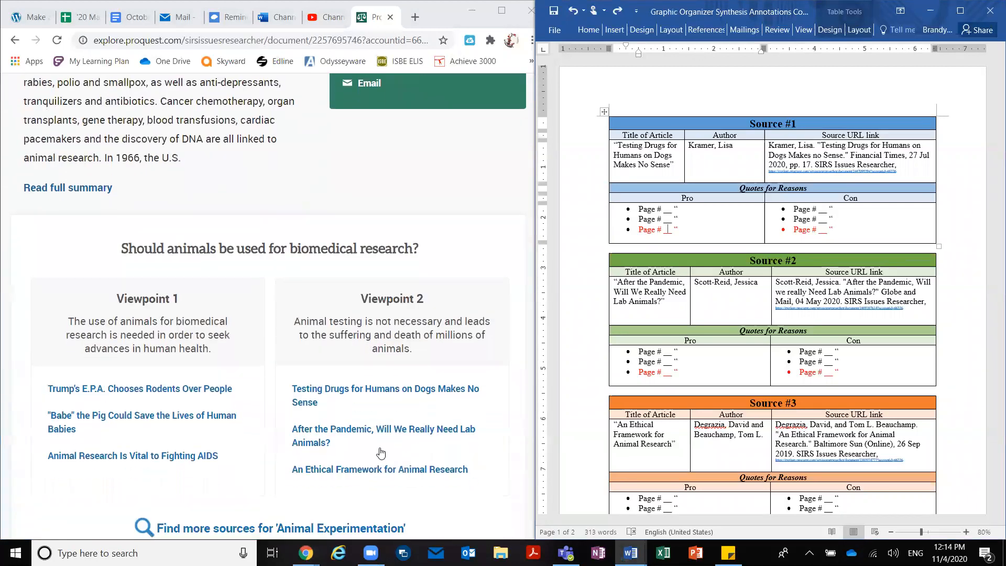
mouse_move(331, 395)
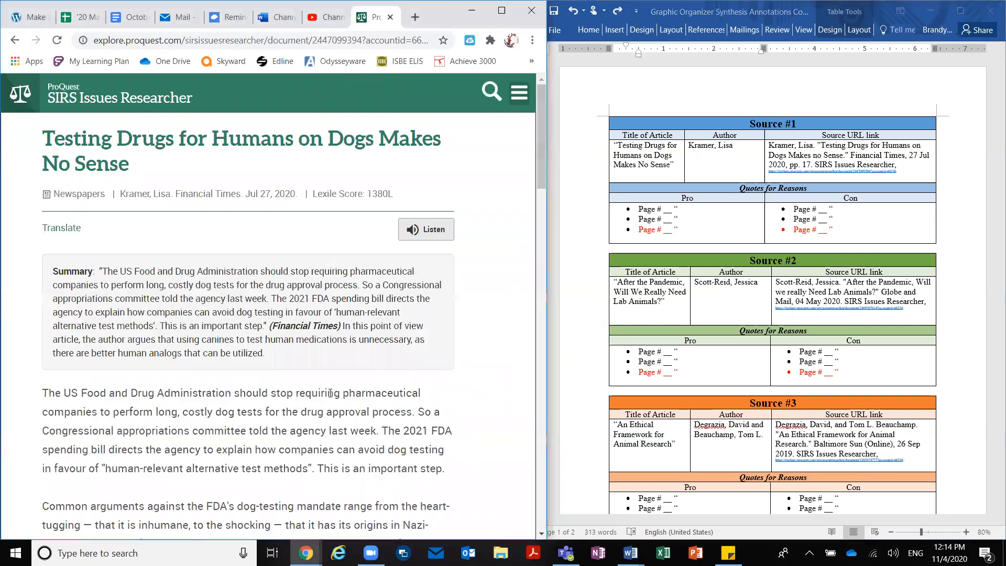
Step: Scroll through the article 'Testing Drugs for Humans on Dogs Makes No Sense'
scroll(down, 3)
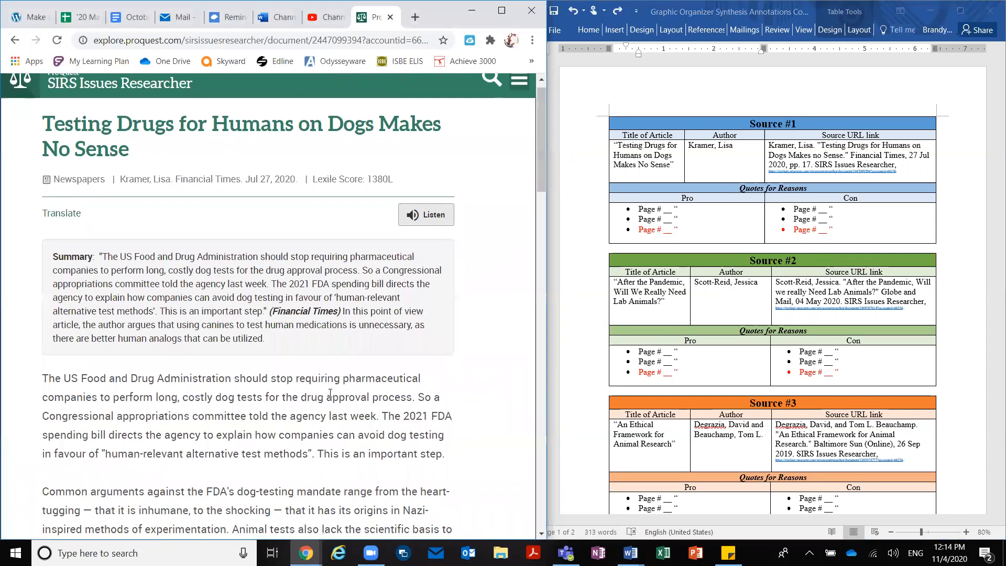
scroll(down, 3)
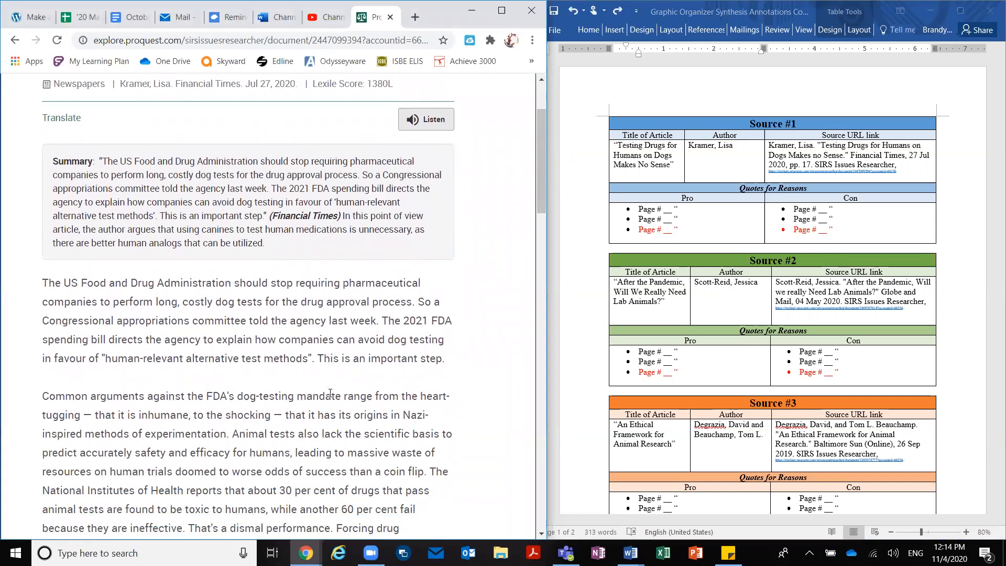
scroll(down, 3)
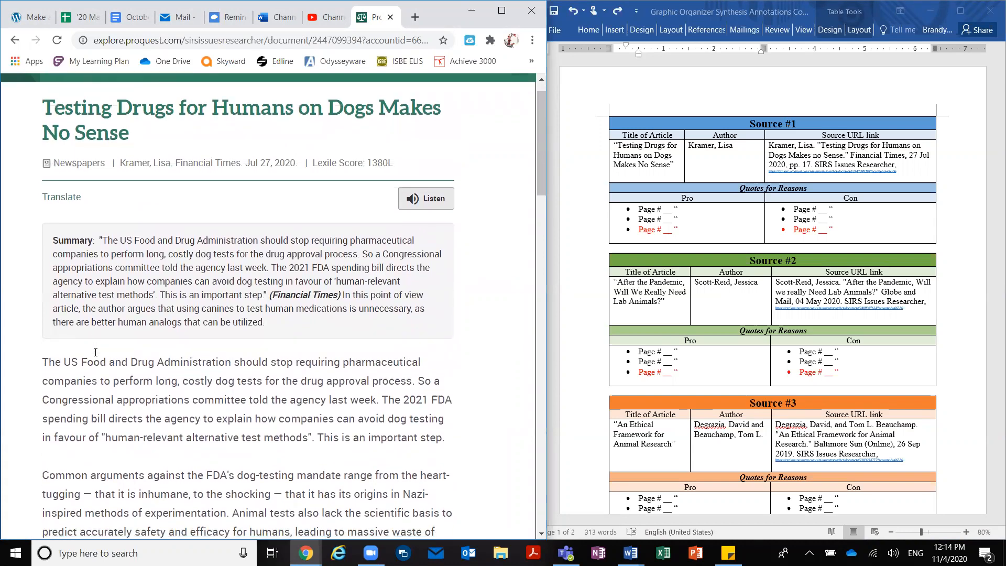
scroll(down, 3)
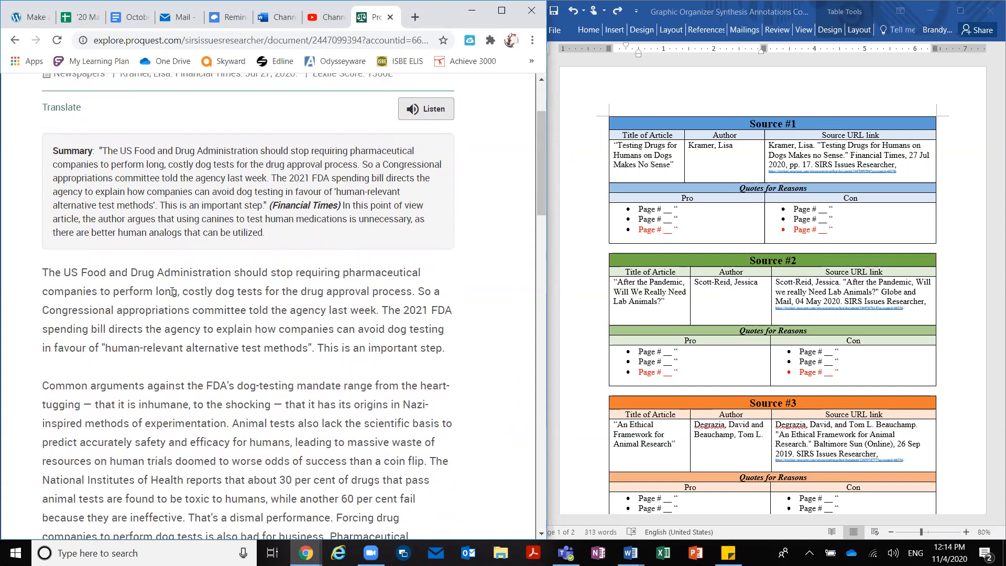
mouse_move(249, 289)
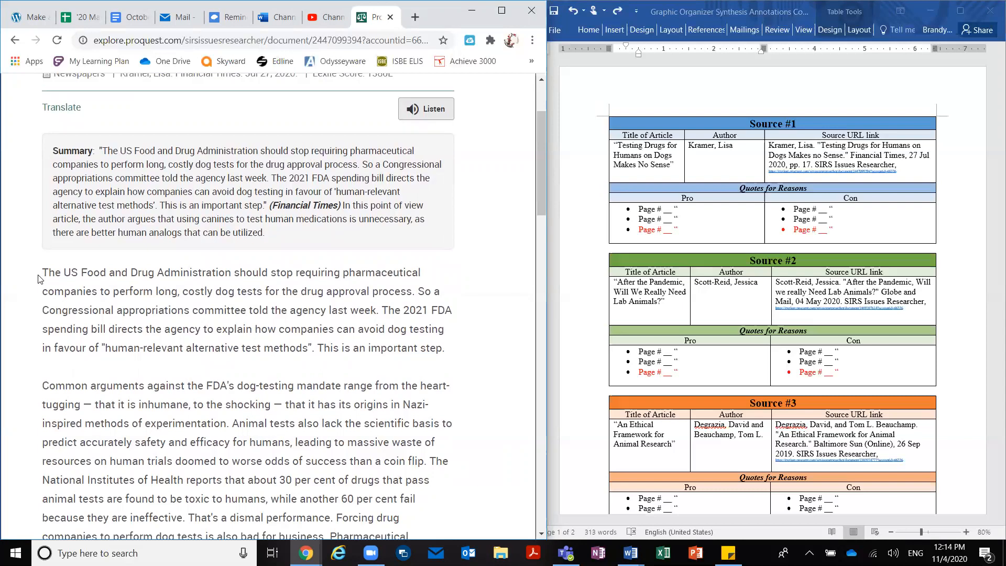
Step: Put the article's opening sentence in the first Pro bullet, noted as page 1 (1st paragraph)
drag(42, 272, 361, 290)
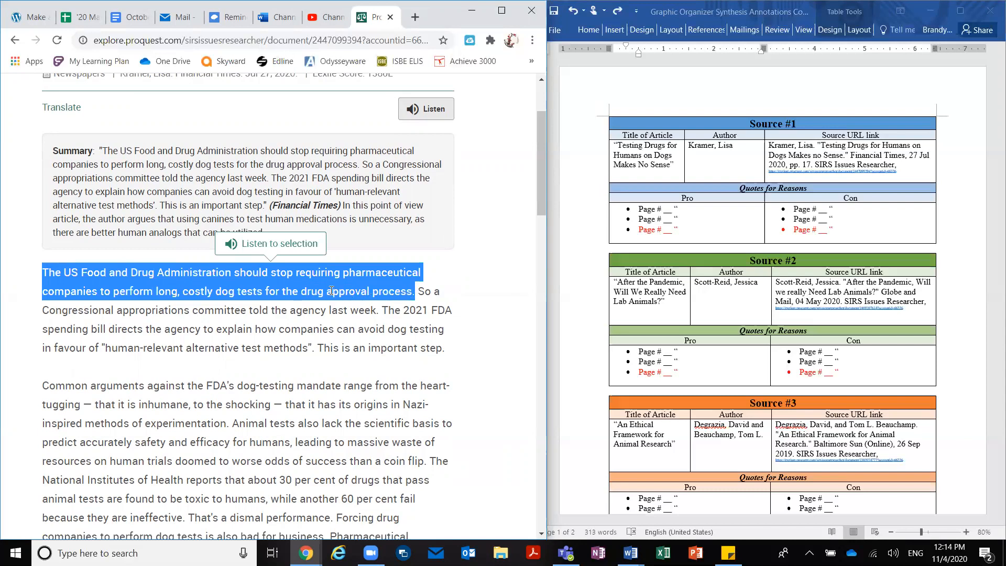
mouse_move(528, 302)
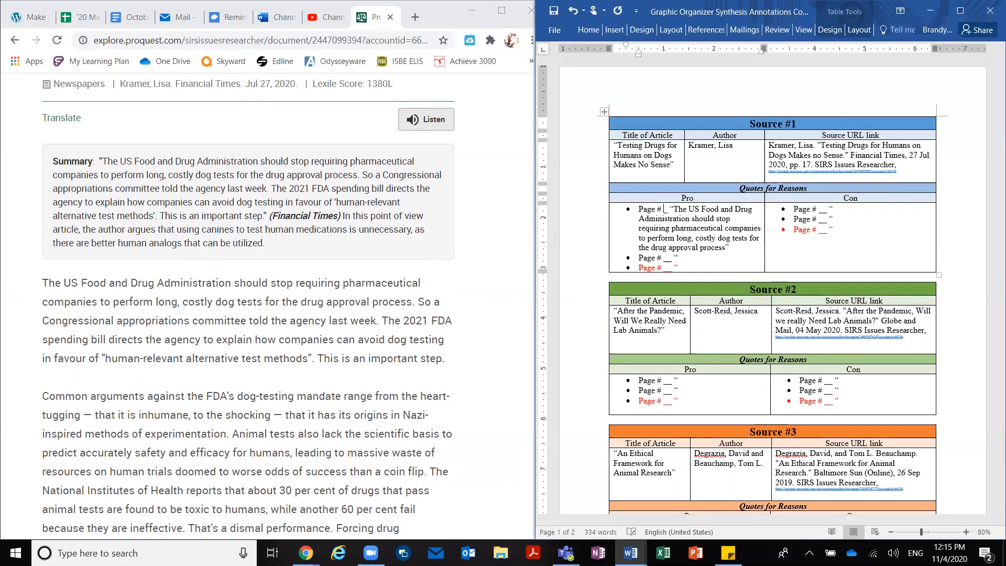
text(1)
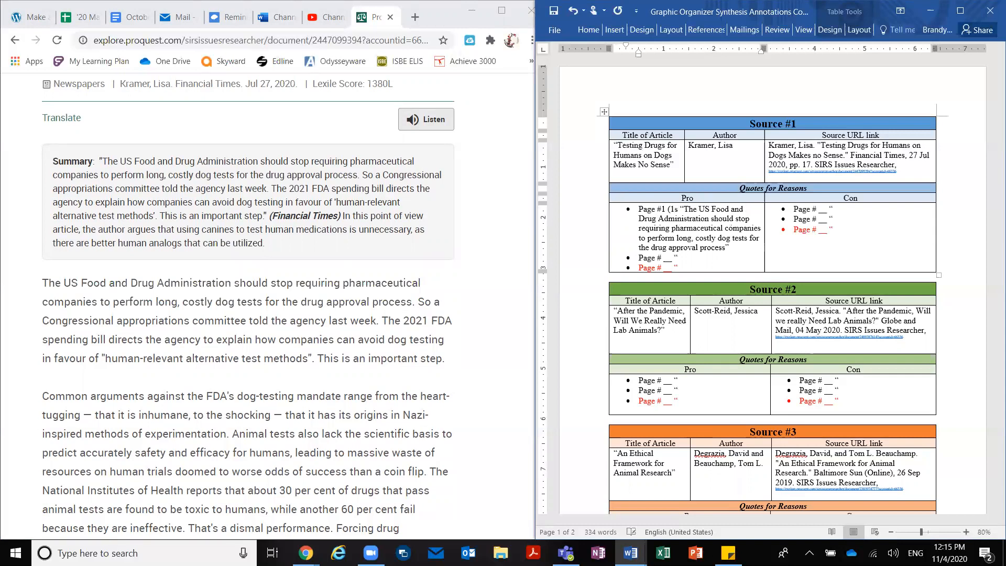
text((1st paragraph)
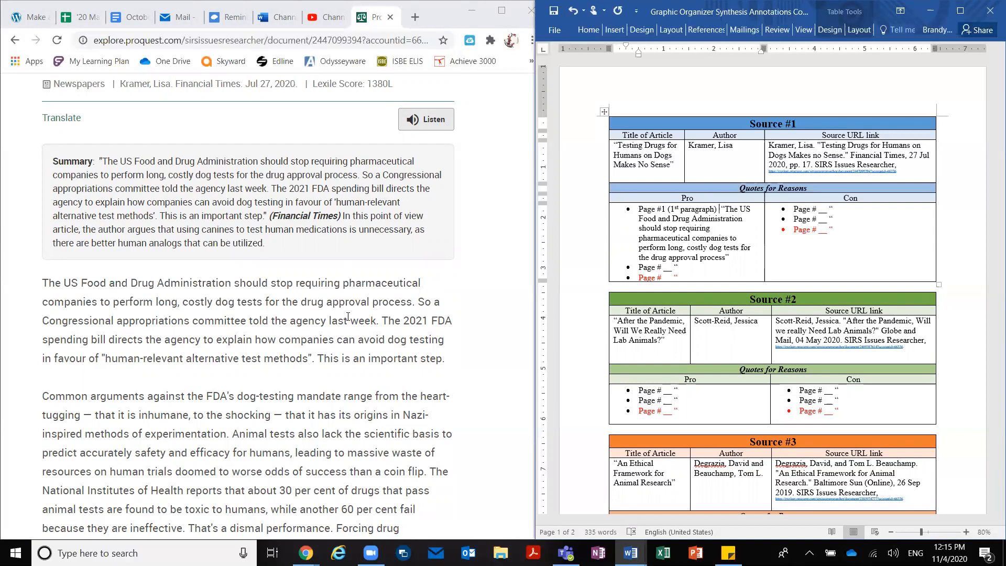
scroll(down, 3)
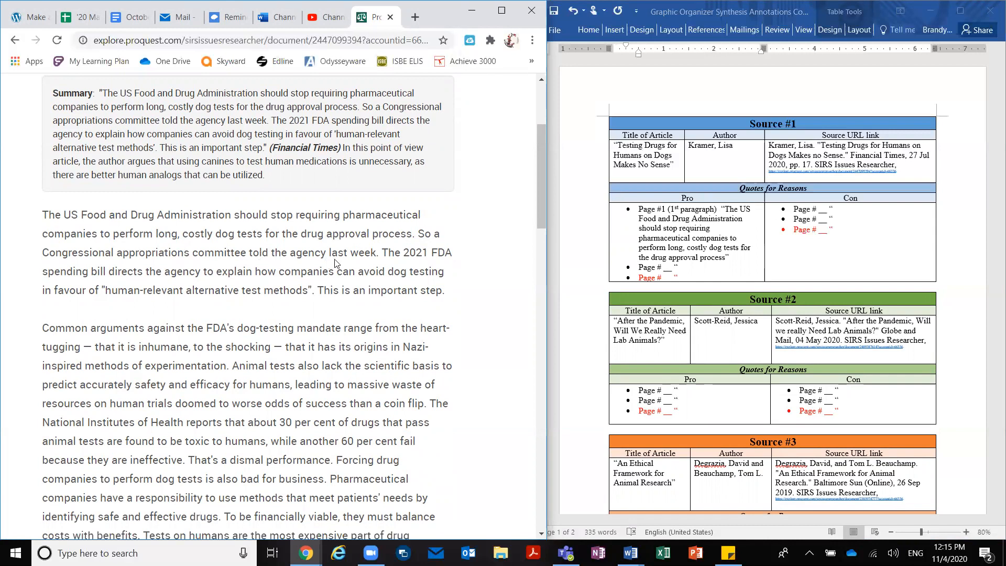
mouse_move(292, 252)
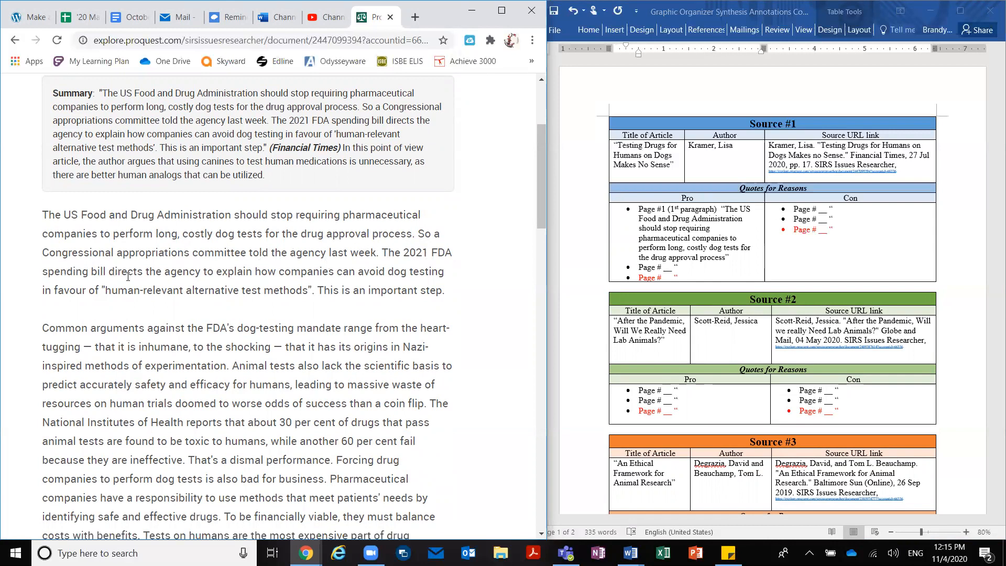
mouse_move(339, 271)
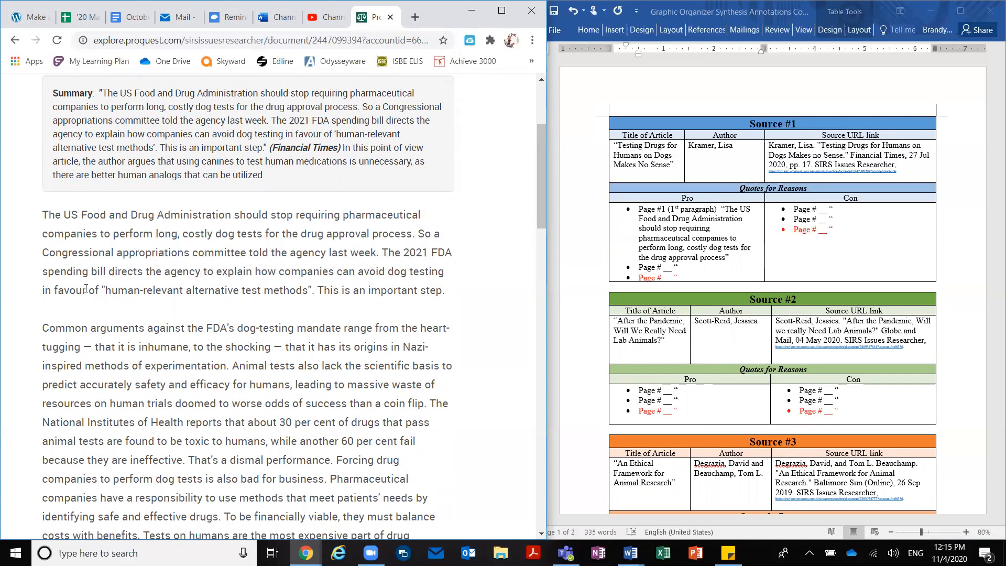
Step: Select the second paragraph's sentence on common arguments against the FDA's dog-testing mandate
click(99, 289)
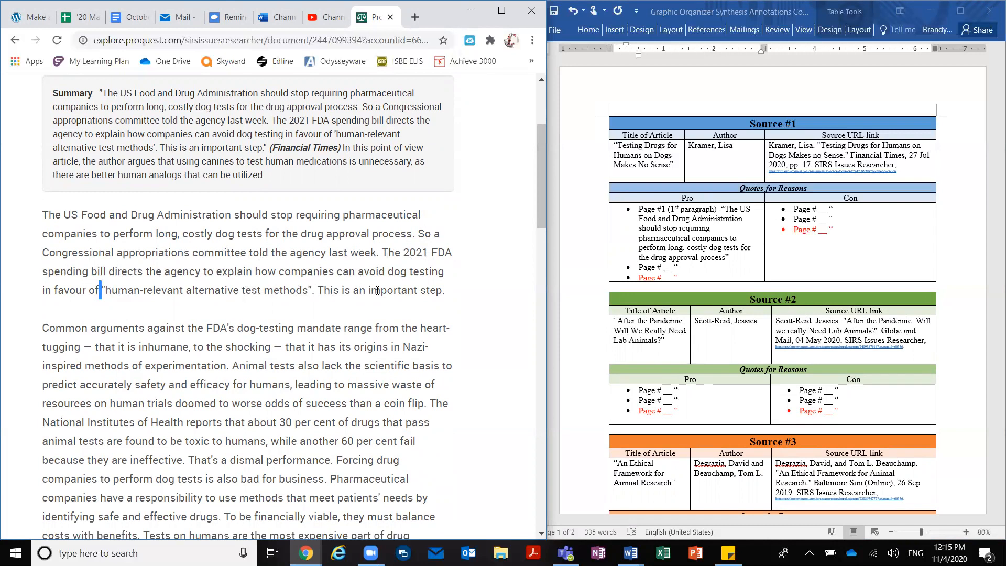
scroll(down, 3)
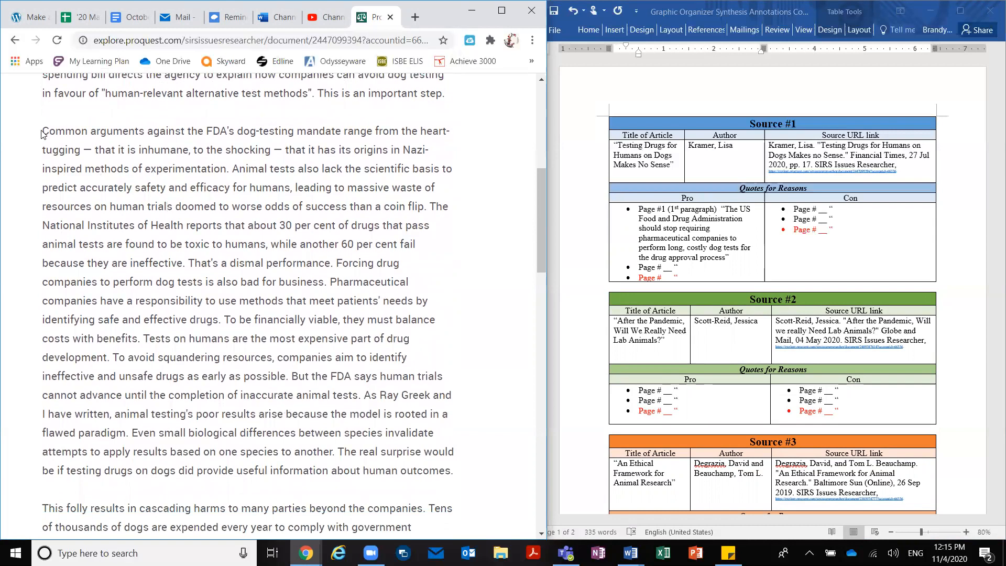
drag(41, 131, 223, 131)
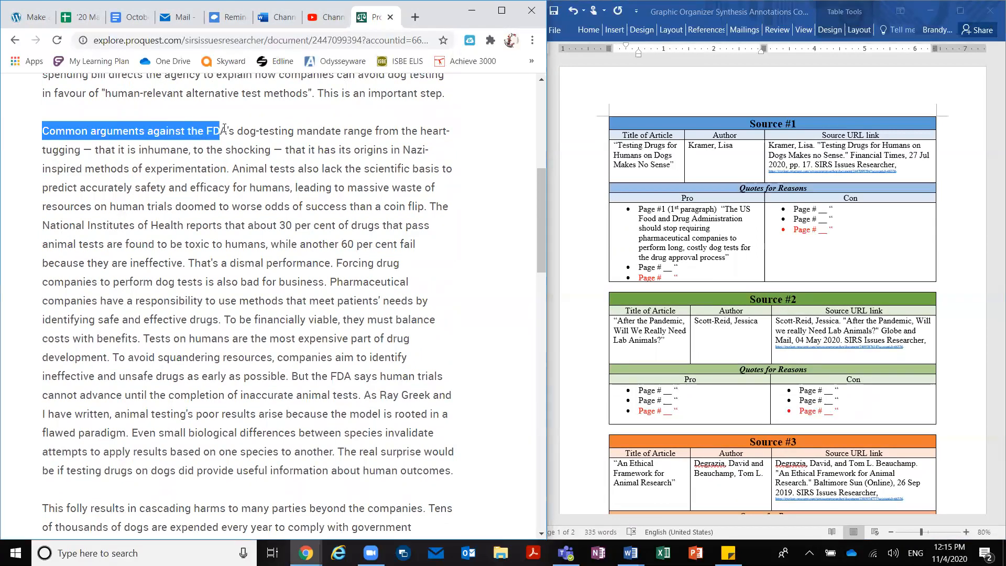
drag(222, 131, 305, 131)
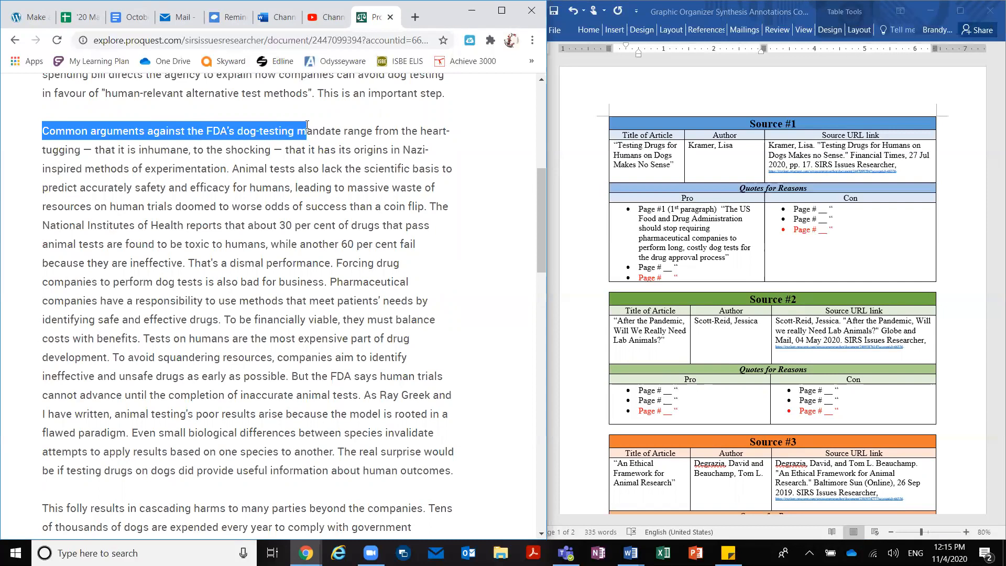
drag(306, 131, 104, 150)
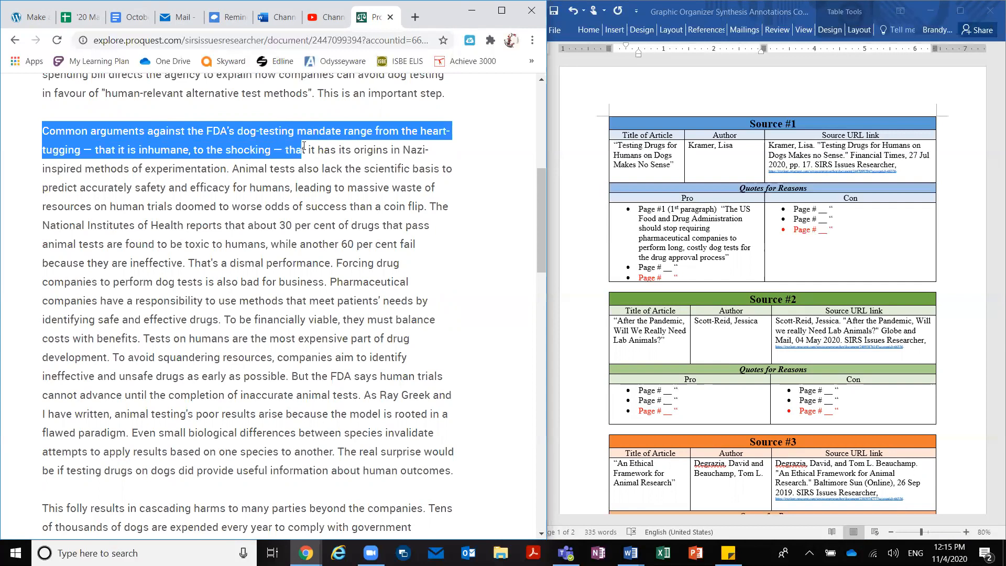
drag(299, 150, 224, 169)
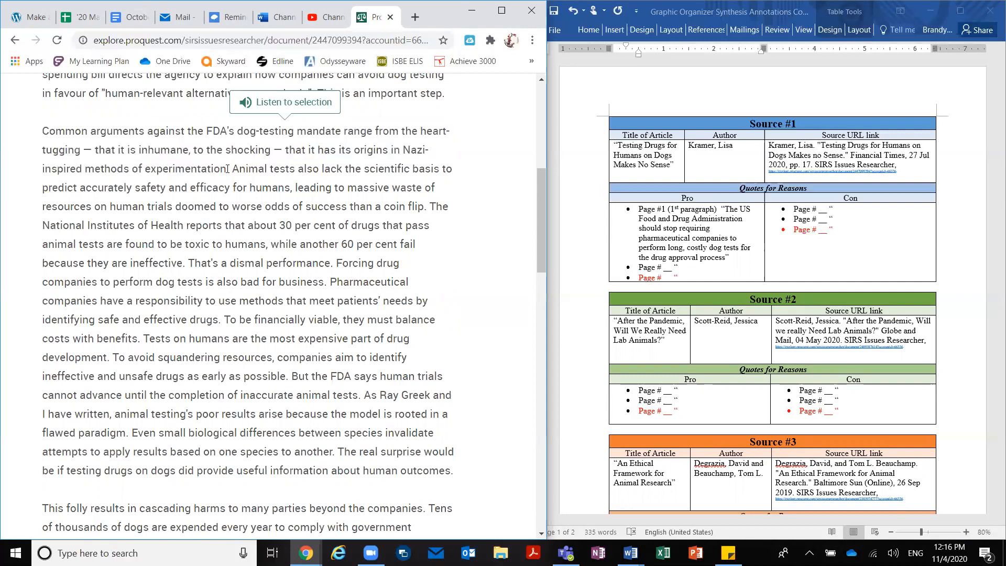
Step: Copy the common-arguments sentence into the second Pro bullet, noted as 2nd paragraph
drag(345, 131, 227, 168)
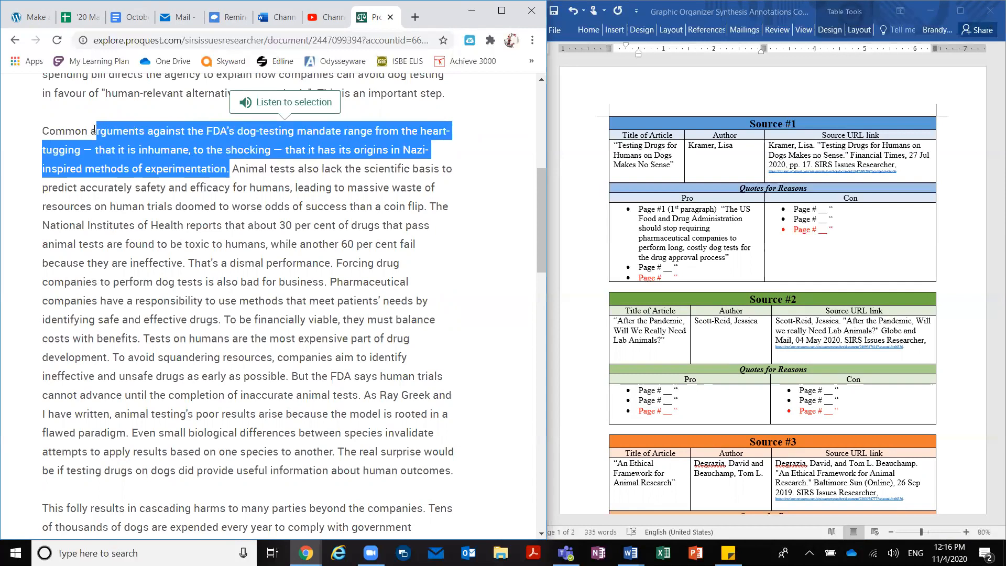
right_click(168, 146)
text(1)
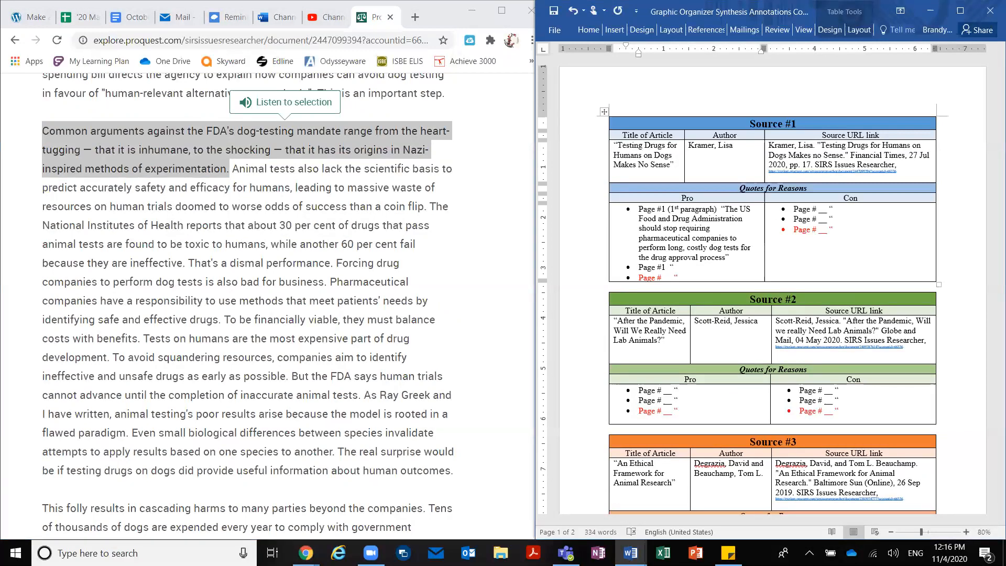
text((2nd paragp)
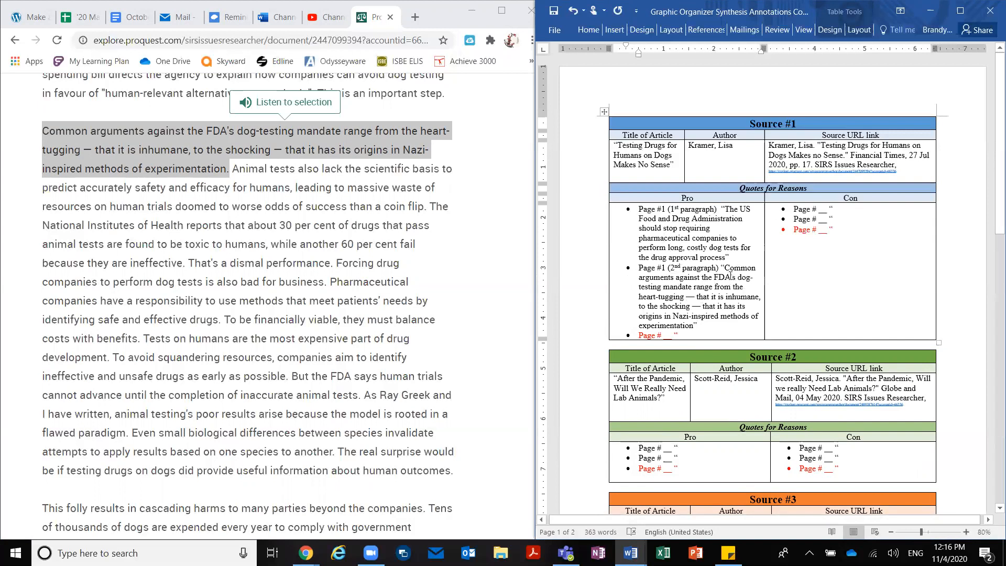
mouse_move(684, 238)
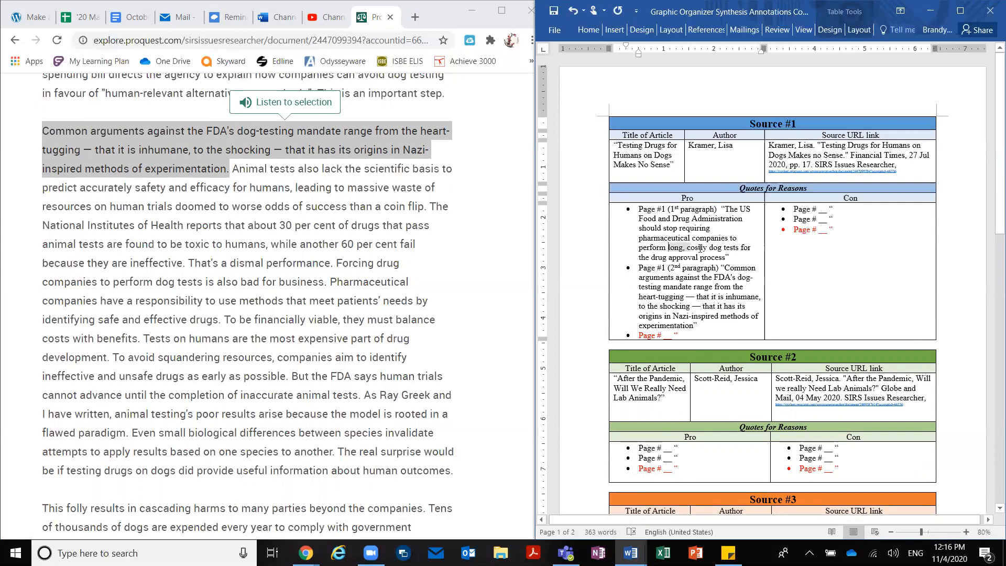
Step: Highlight the key words long, costly, inhumane and Nazi-inspired yellow in the Pro quotes
click(755, 229)
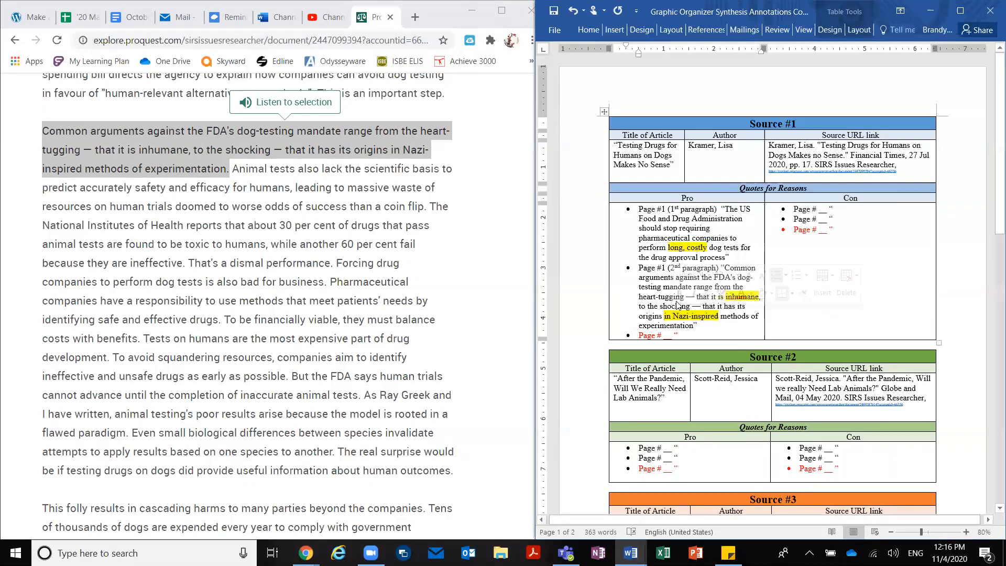
click(465, 281)
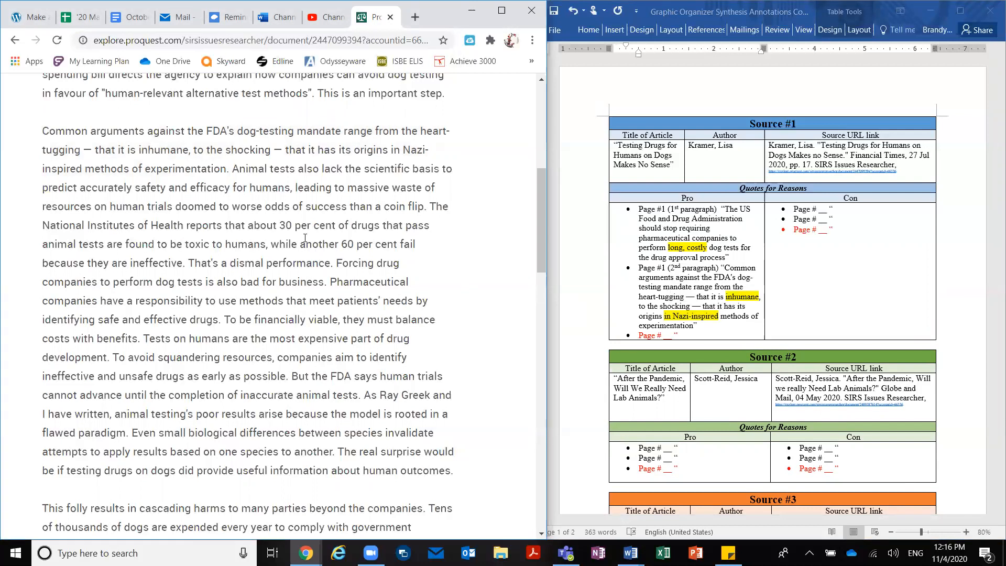
mouse_move(338, 276)
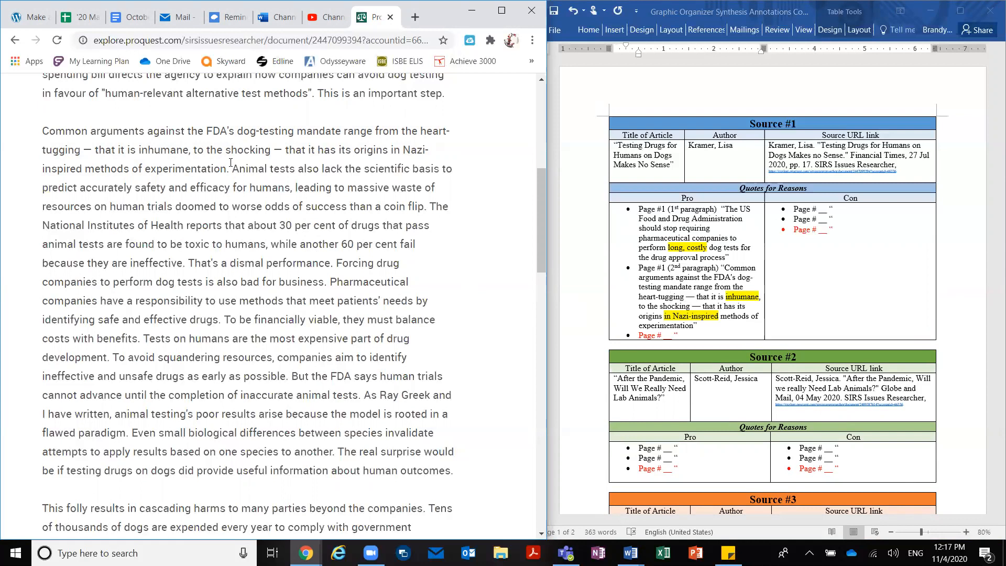
Step: Select the National Institutes of Health sentence on 30 per cent of animal-tested drugs being toxic to humans
drag(231, 167, 362, 168)
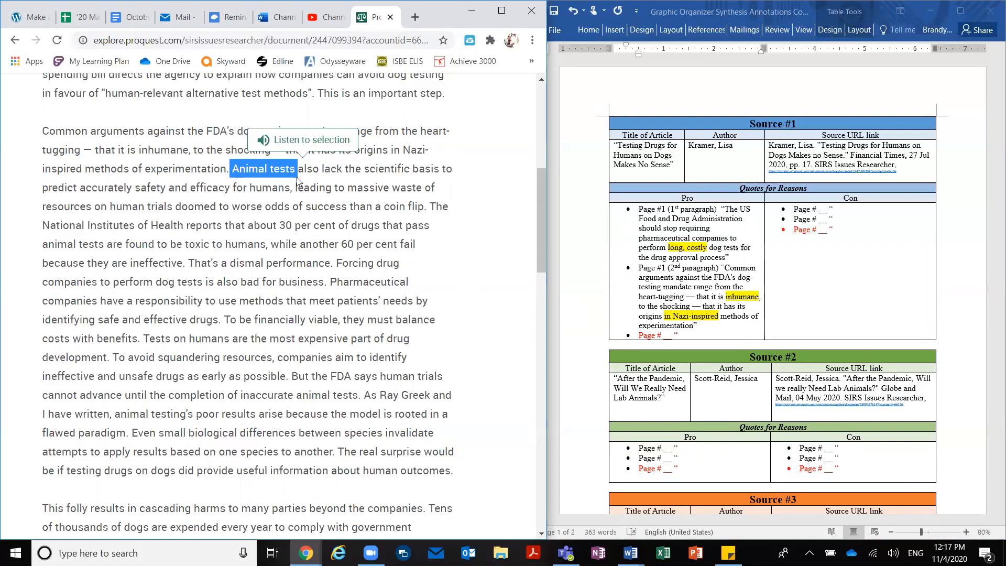
click(434, 209)
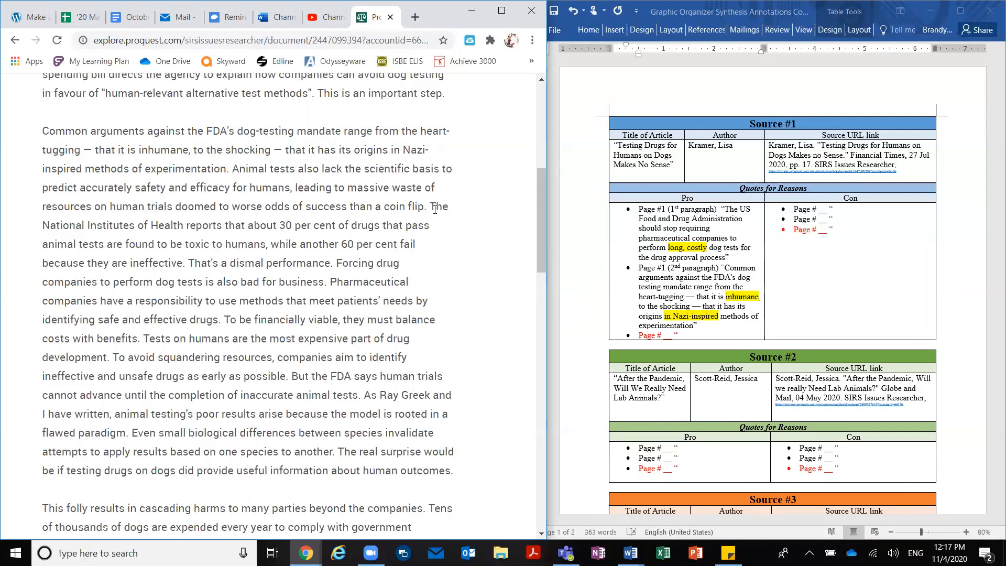
double_click(438, 206)
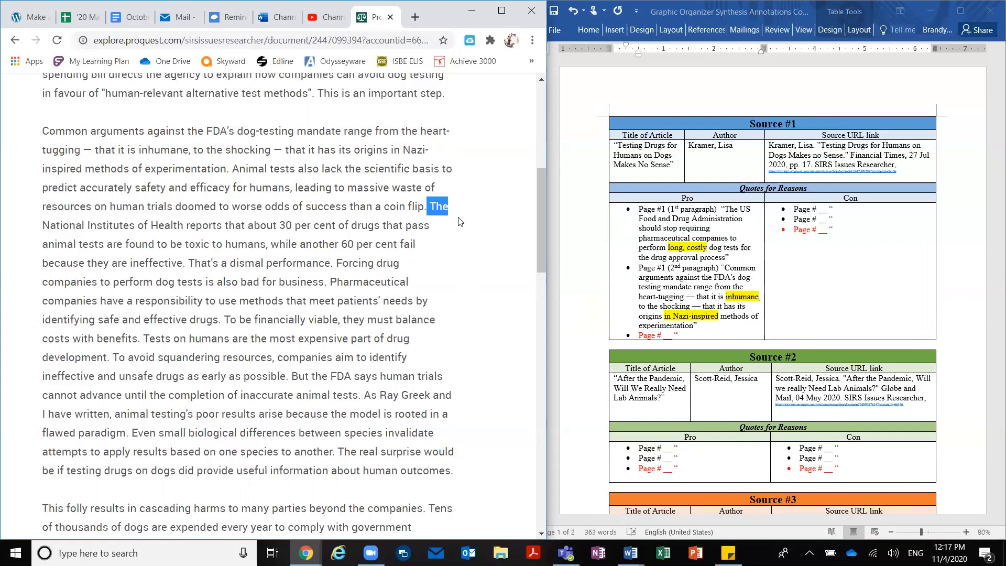
drag(450, 206, 400, 226)
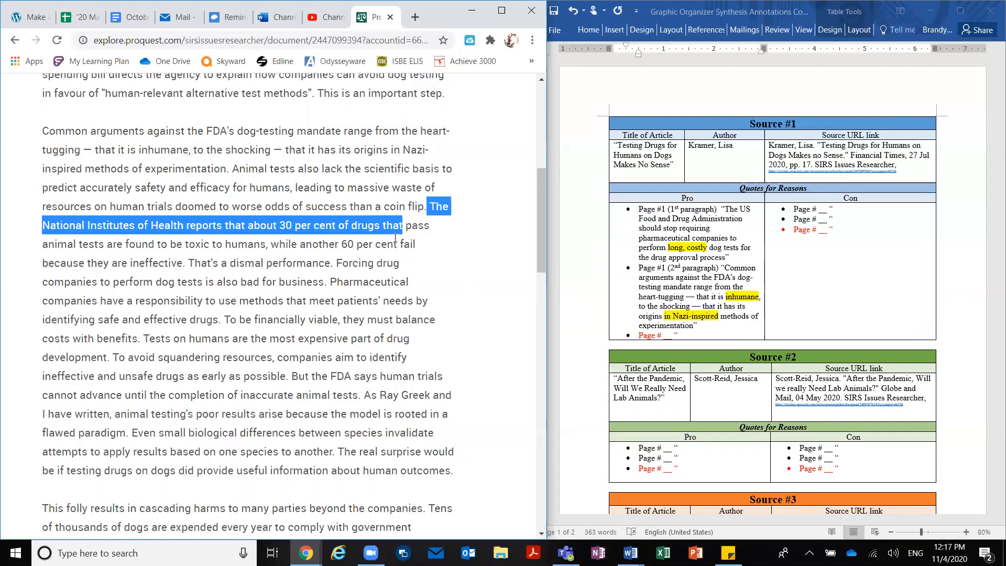
drag(403, 225, 276, 244)
text(1)
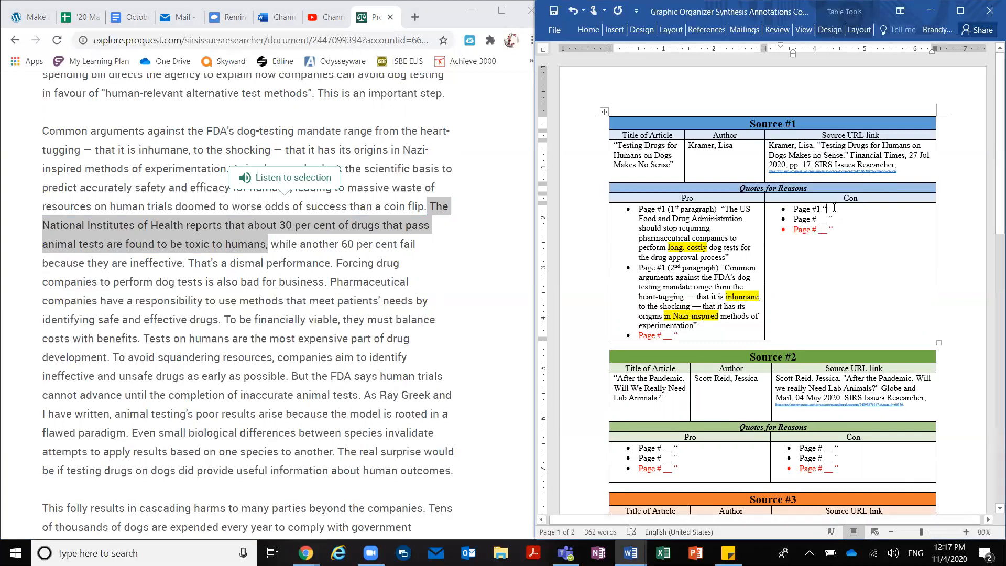
Step: Paste the toxic-drugs quote into the first Con bullet as 2nd paragraph and highlight 30 per cent
key(ctrl+v)
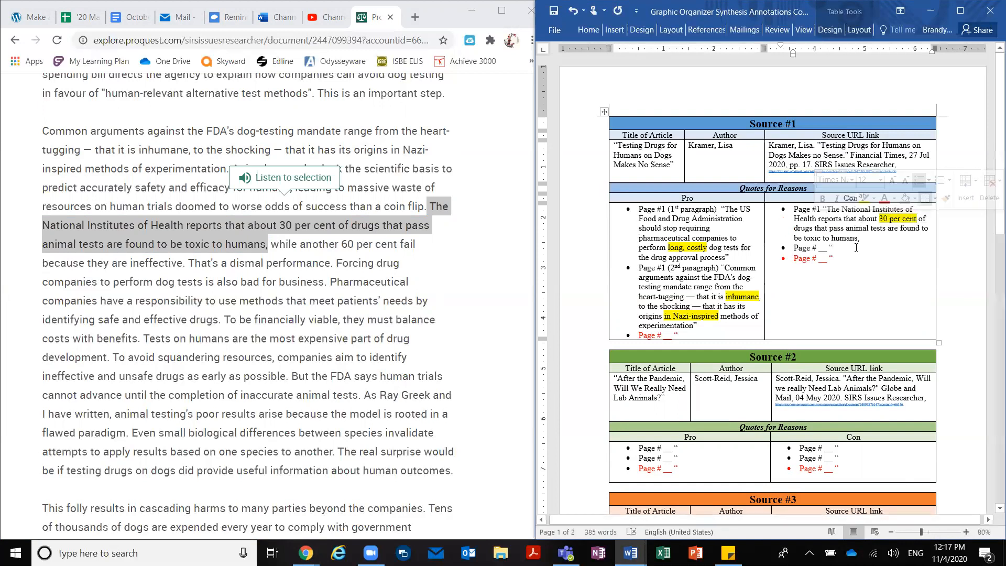
click(857, 237)
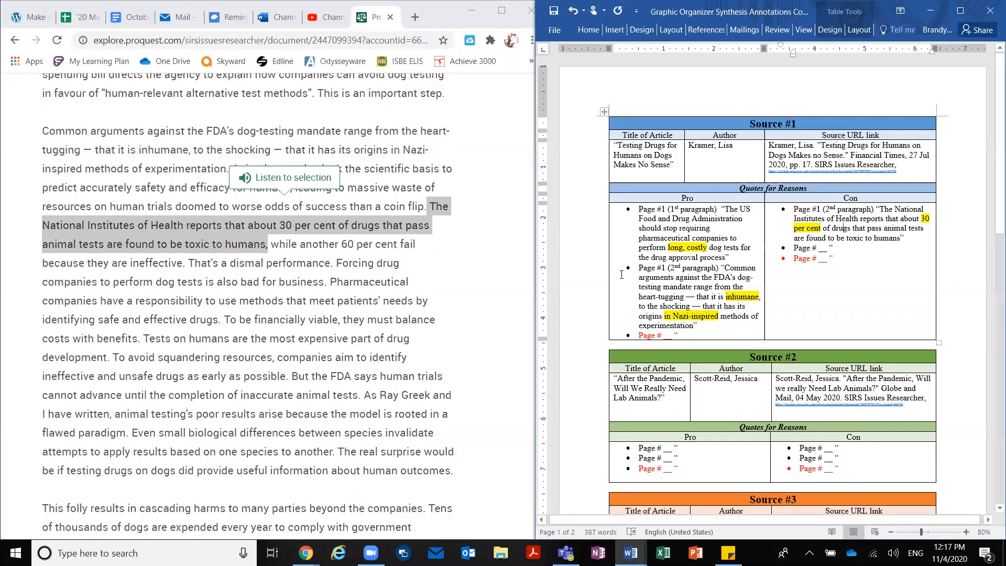
click(336, 263)
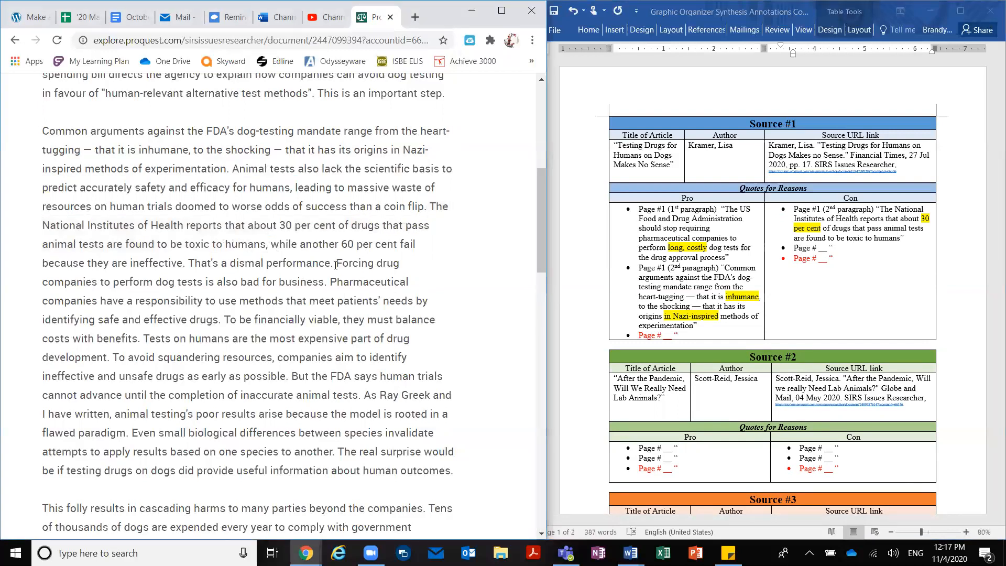
Step: Try candidate sentences, settling on the one calling human tests the most expensive part of drug development
drag(335, 263, 380, 282)
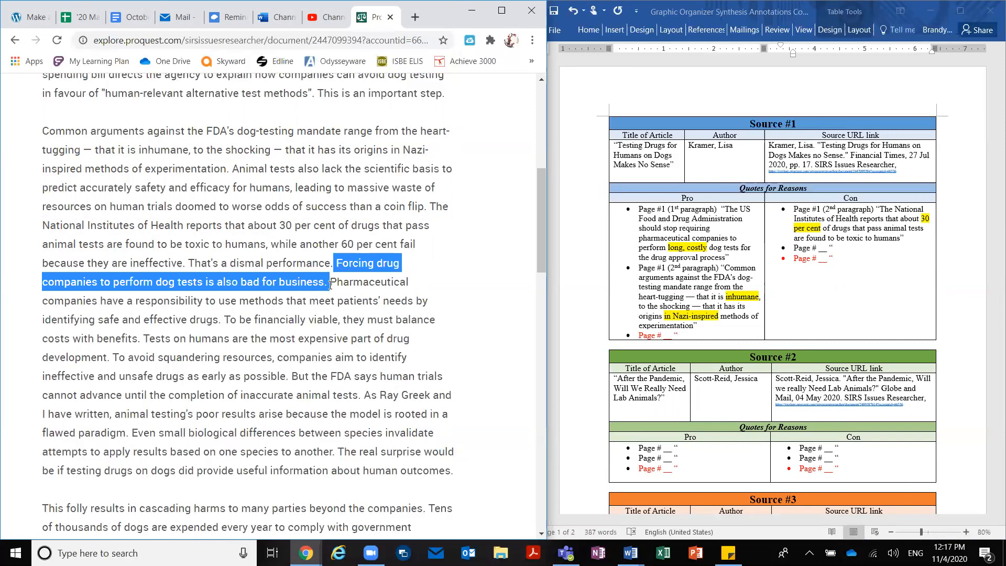
drag(327, 282, 368, 318)
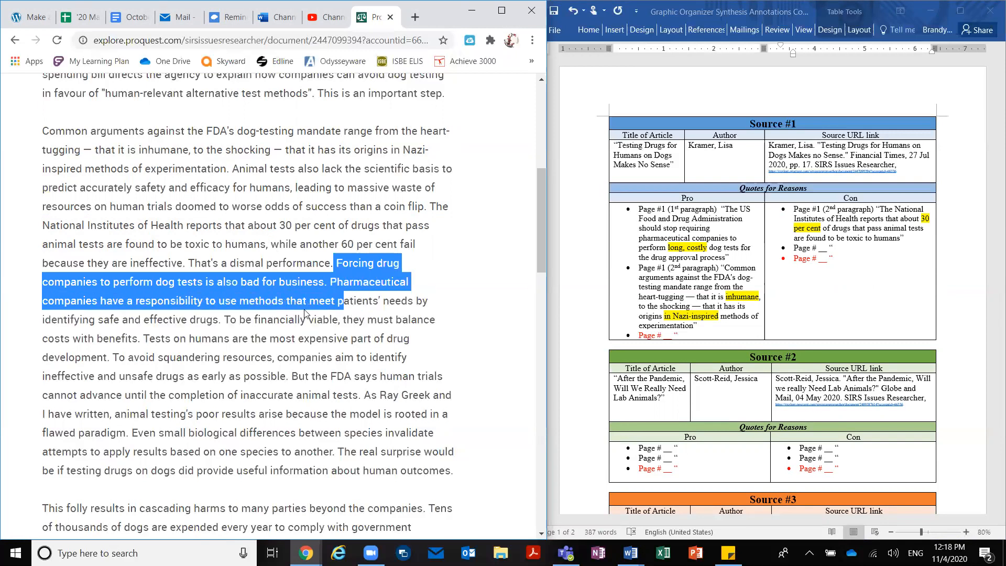
drag(340, 301, 222, 320)
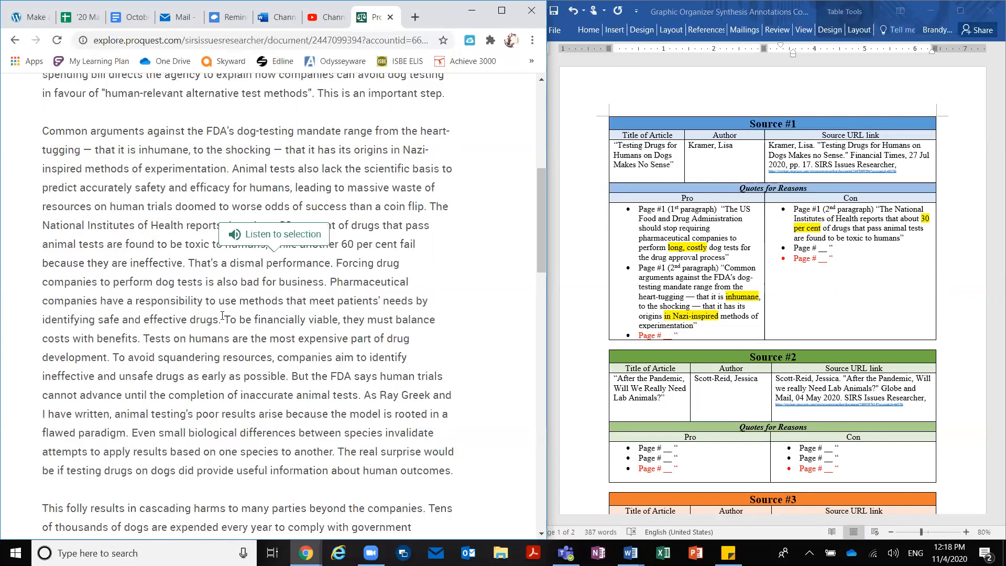
drag(224, 319, 139, 339)
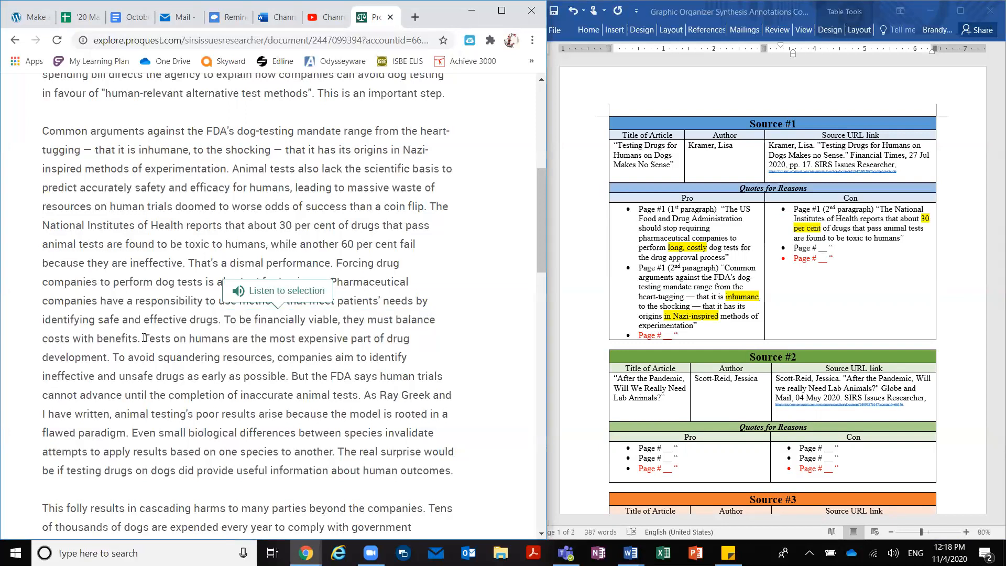
drag(143, 339, 299, 358)
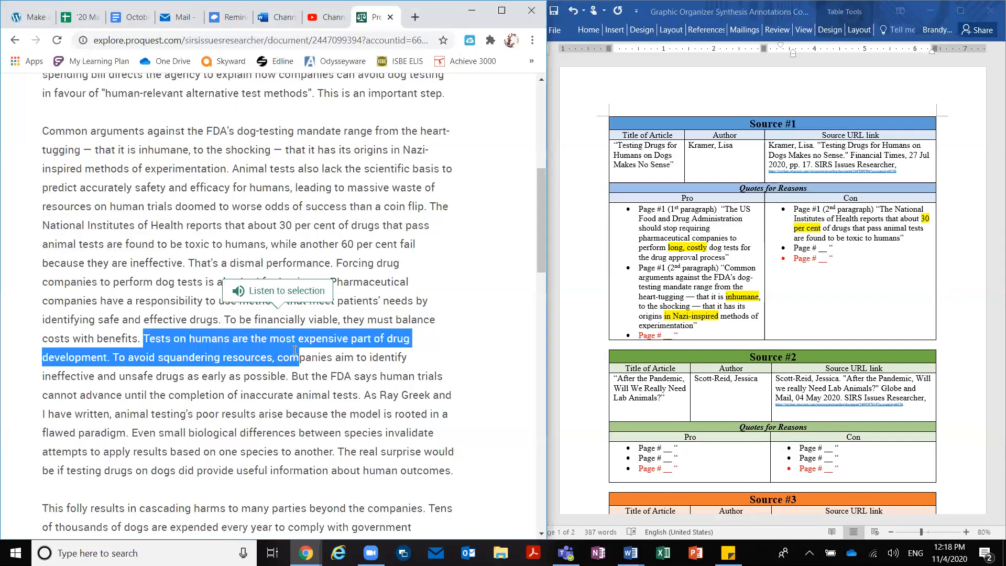